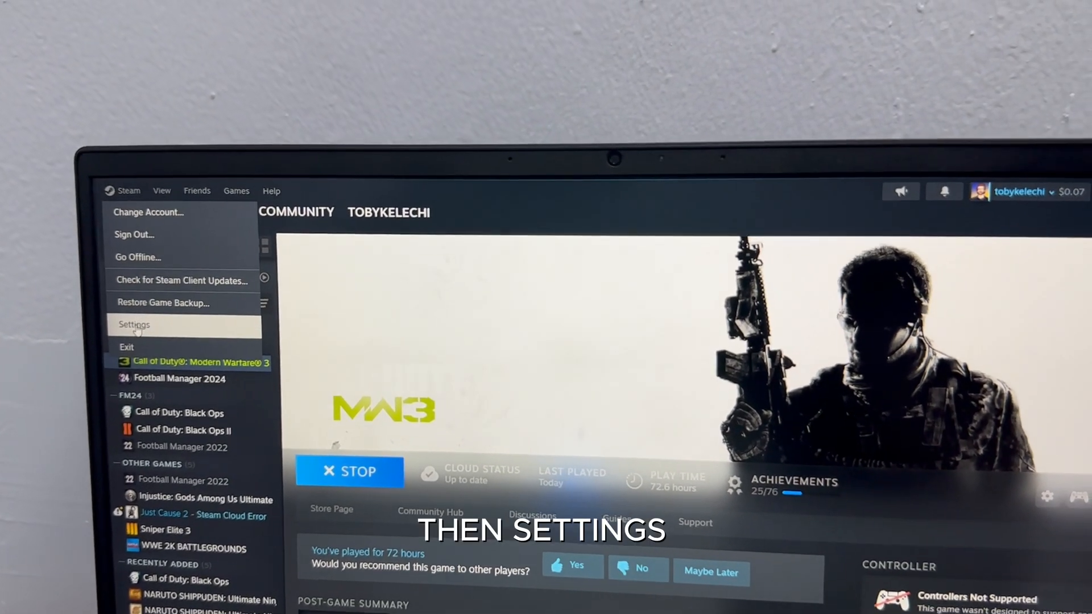
- Open the Steam client settings from the Steam menu
{"action": "left_click", "coordinate": [134, 324]}
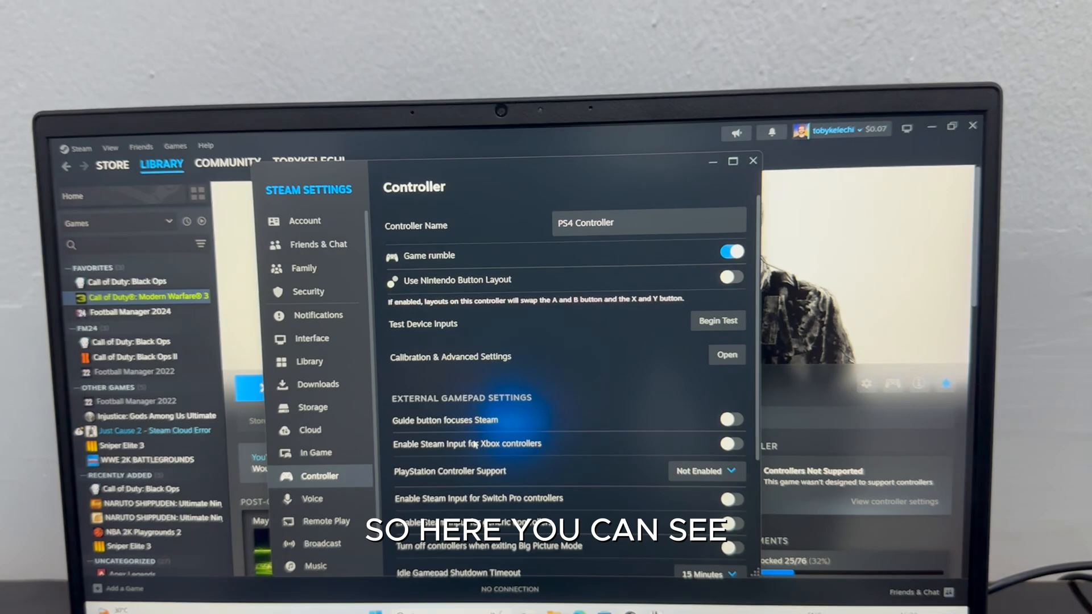
- Review the Controller page's Xbox, PlayStation, Switch Pro and generic options, then close Settings
{"action": "scroll", "scroll_direction": "down", "scroll_amount": 3}
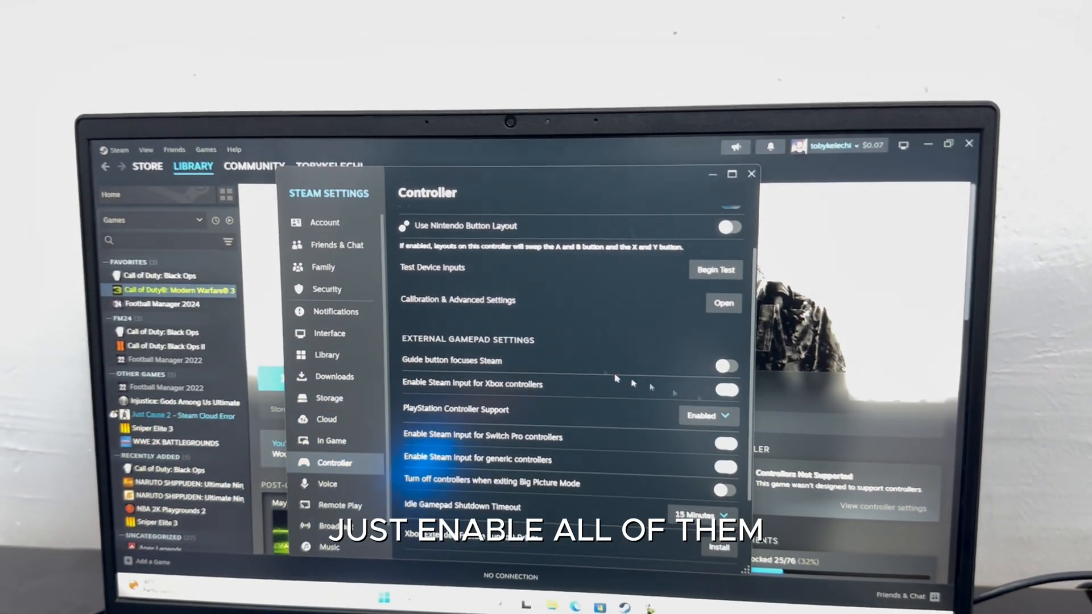
{"action": "left_click", "coordinate": [751, 173]}
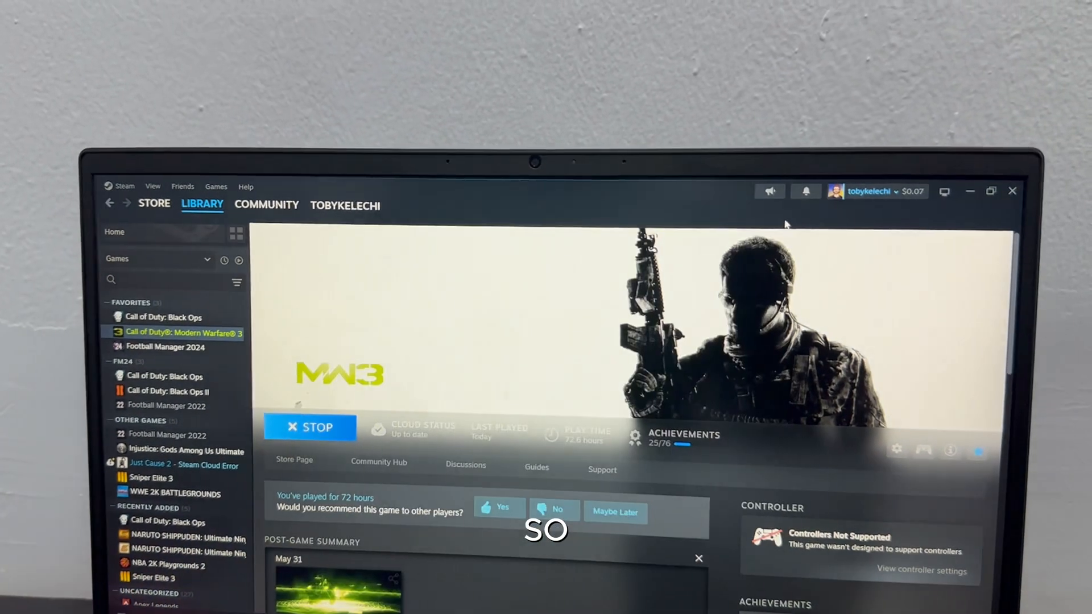